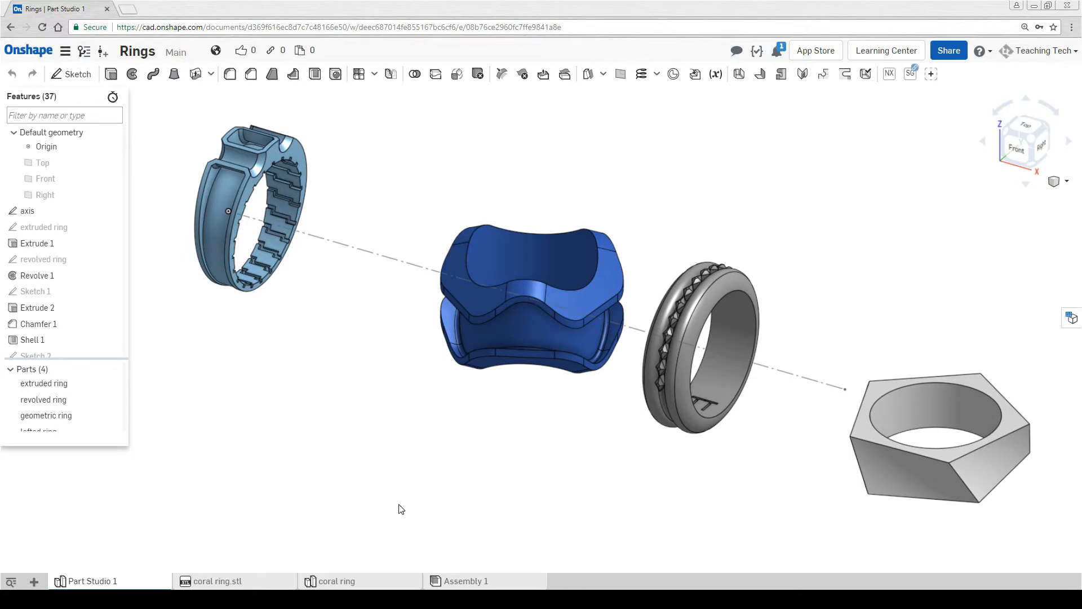
mouse_move(387, 501)
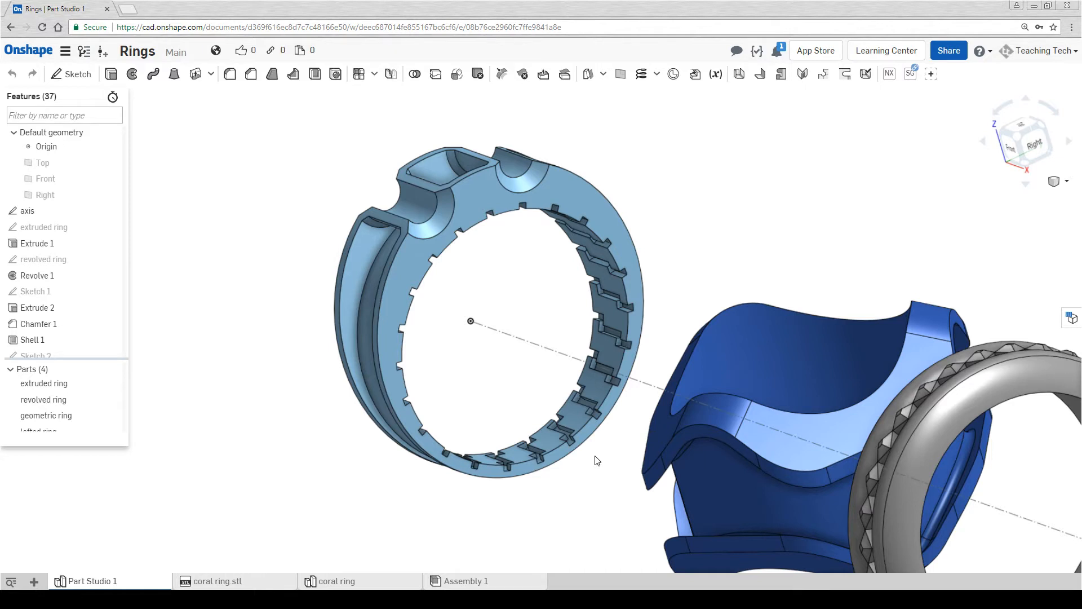
mouse_move(255, 269)
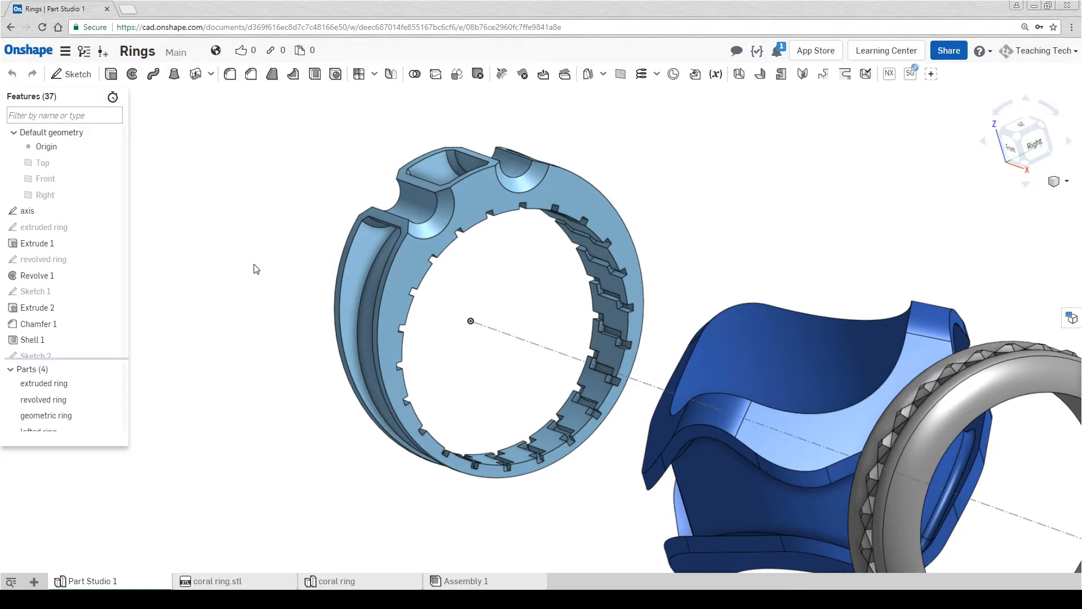
mouse_move(377, 188)
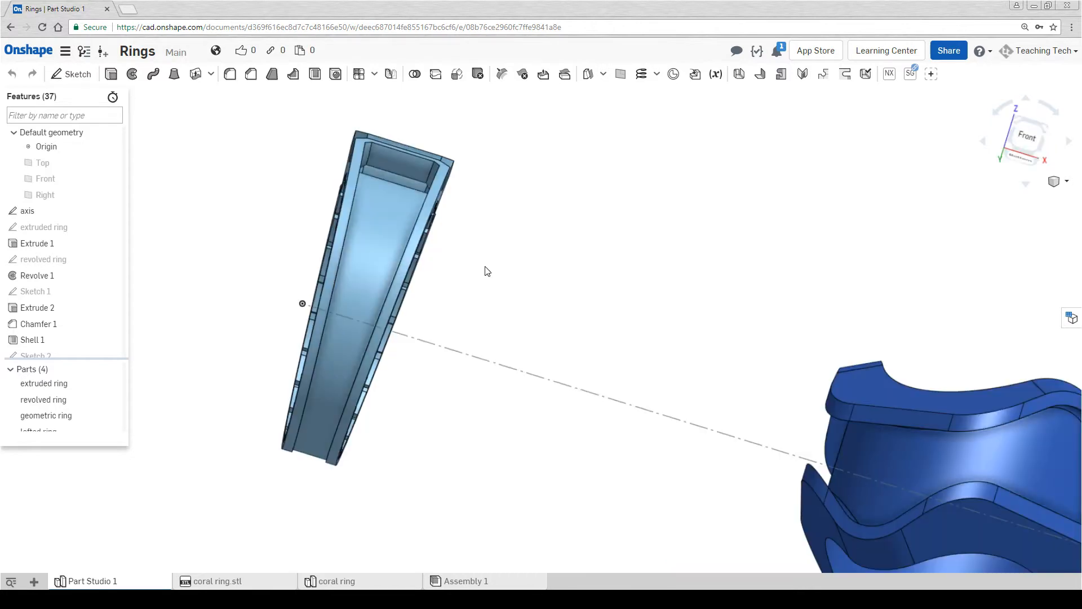
mouse_move(545, 367)
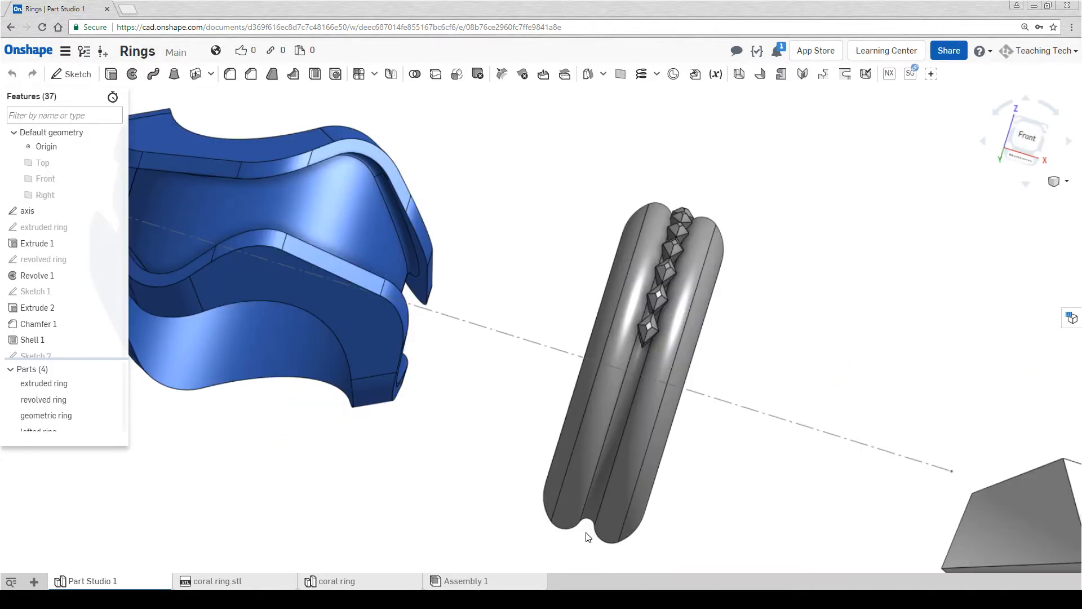
mouse_move(513, 537)
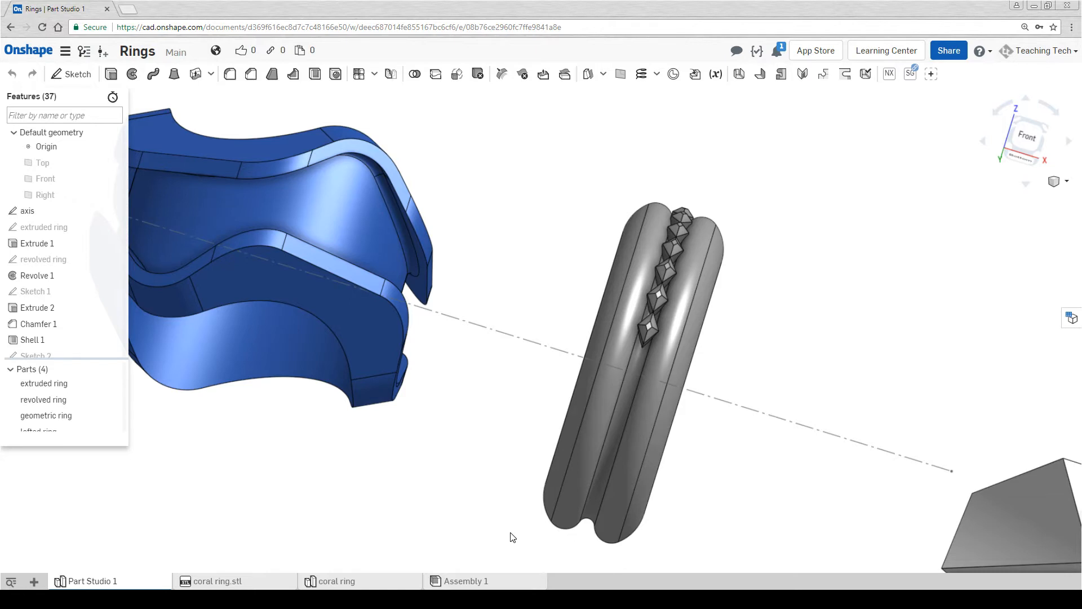
mouse_move(702, 502)
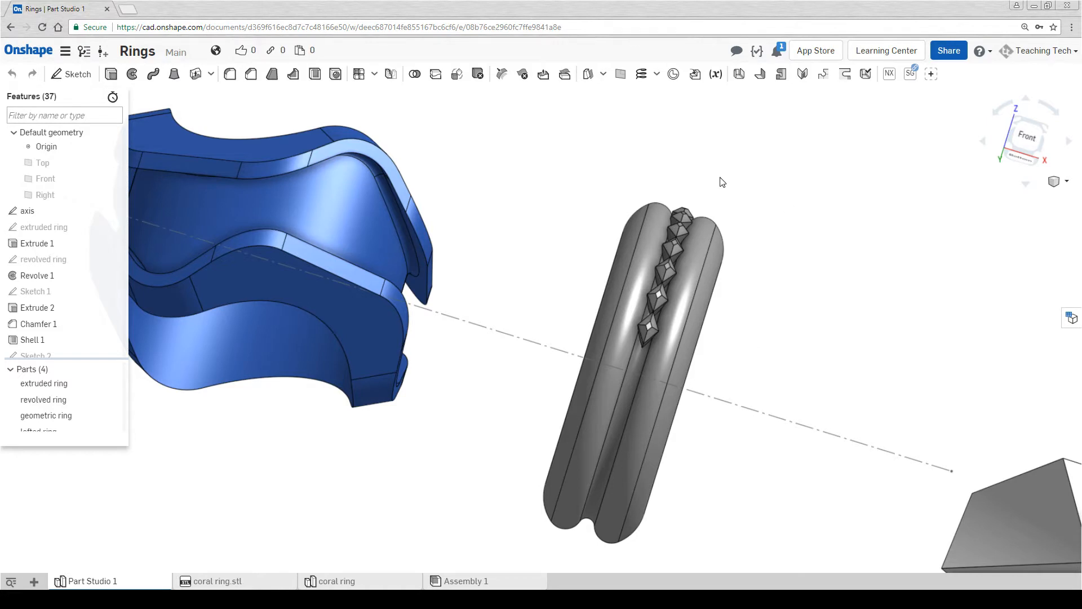
mouse_move(705, 197)
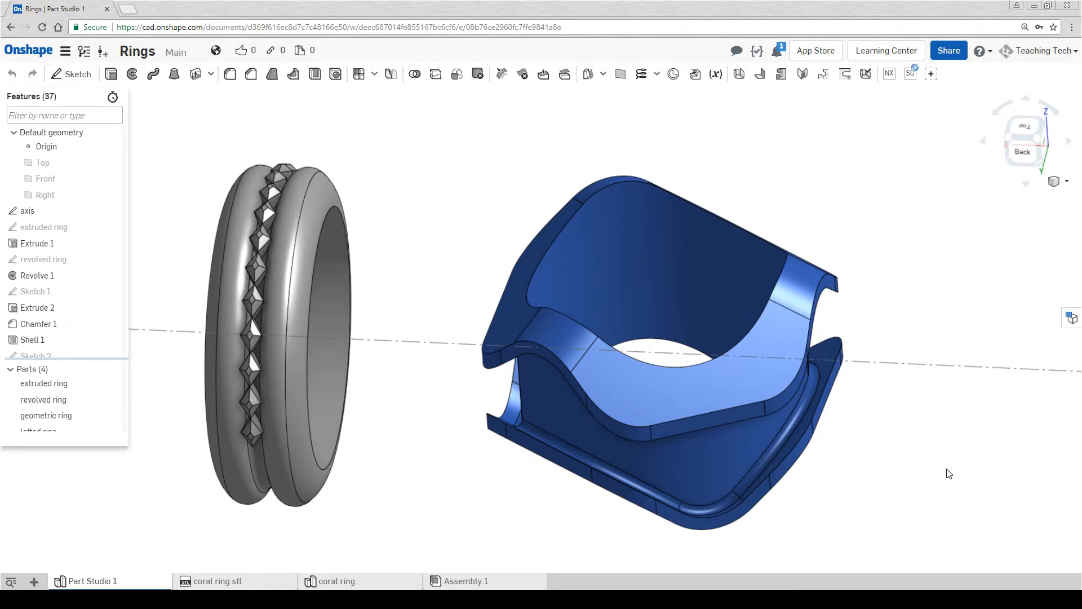
mouse_move(920, 482)
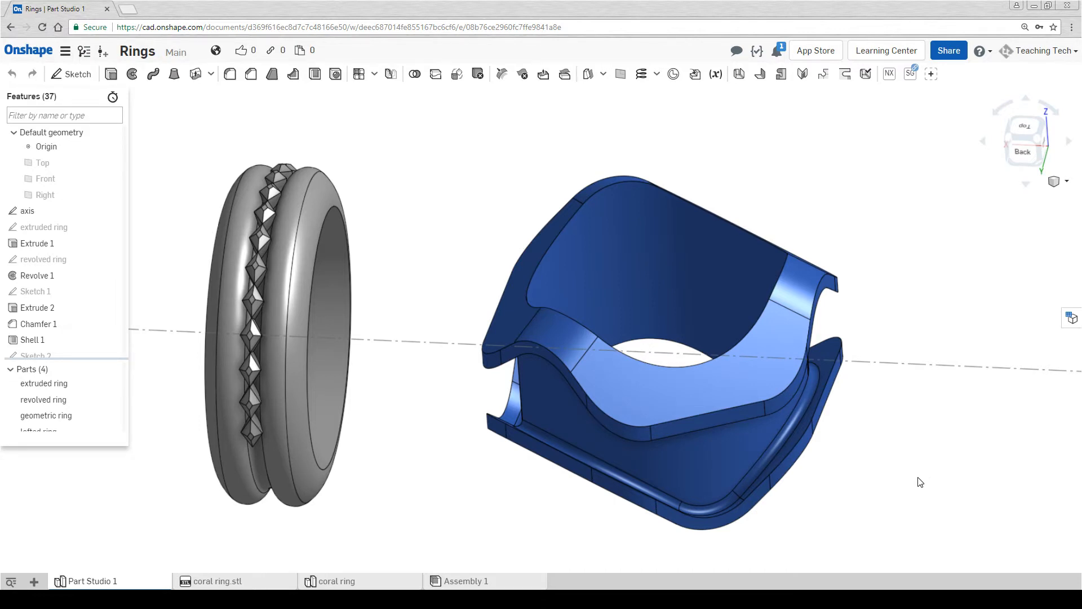
Step: Arrange the four ring STLs on the bed and open support settings (2 mm pillars, 85° overhang)
click(507, 359)
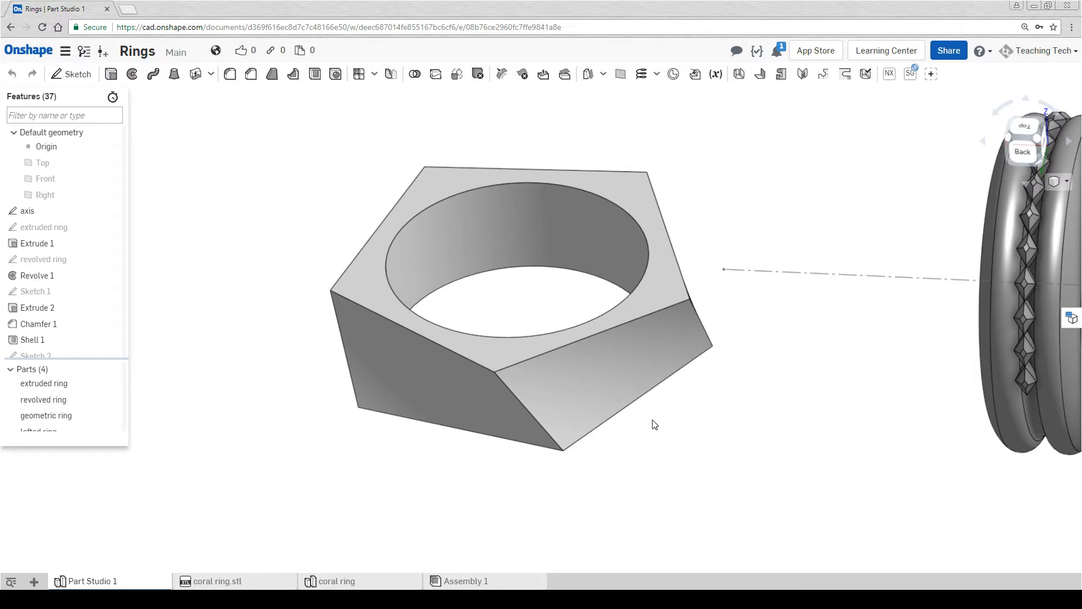
mouse_move(840, 464)
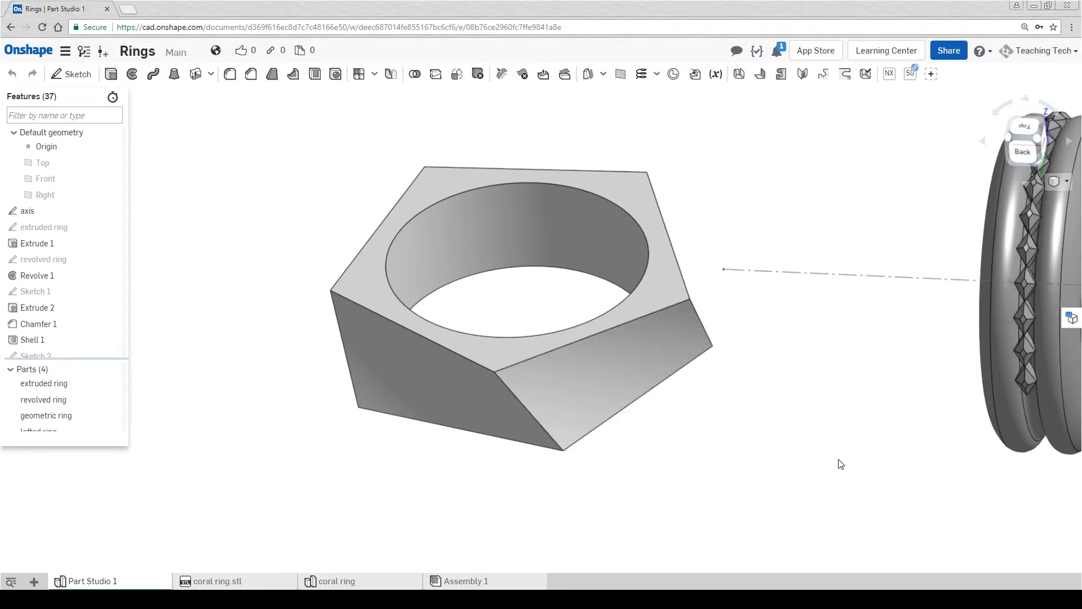
mouse_move(852, 470)
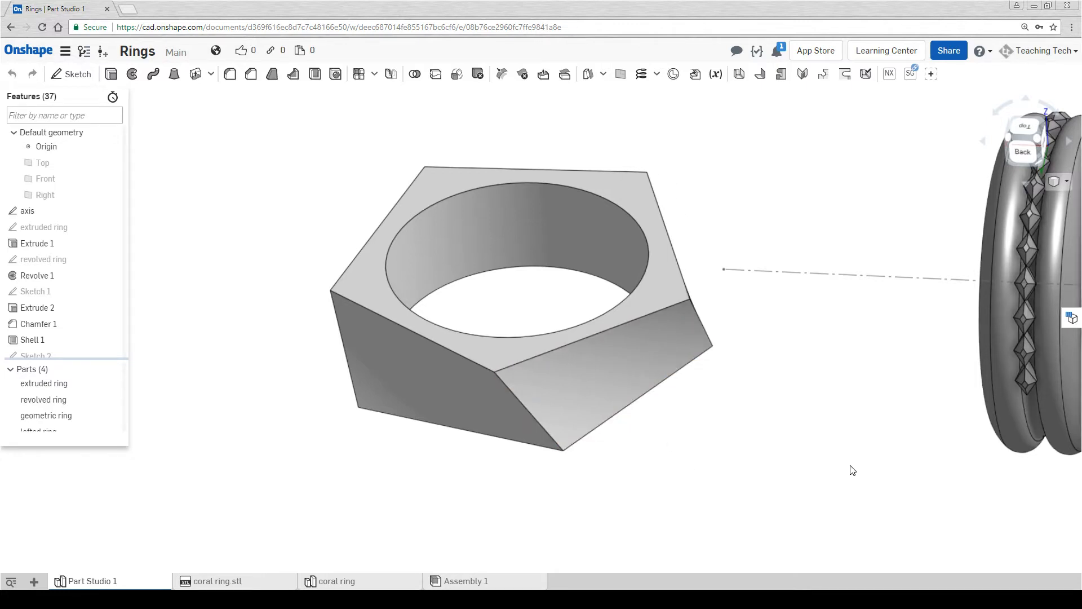
click(337, 581)
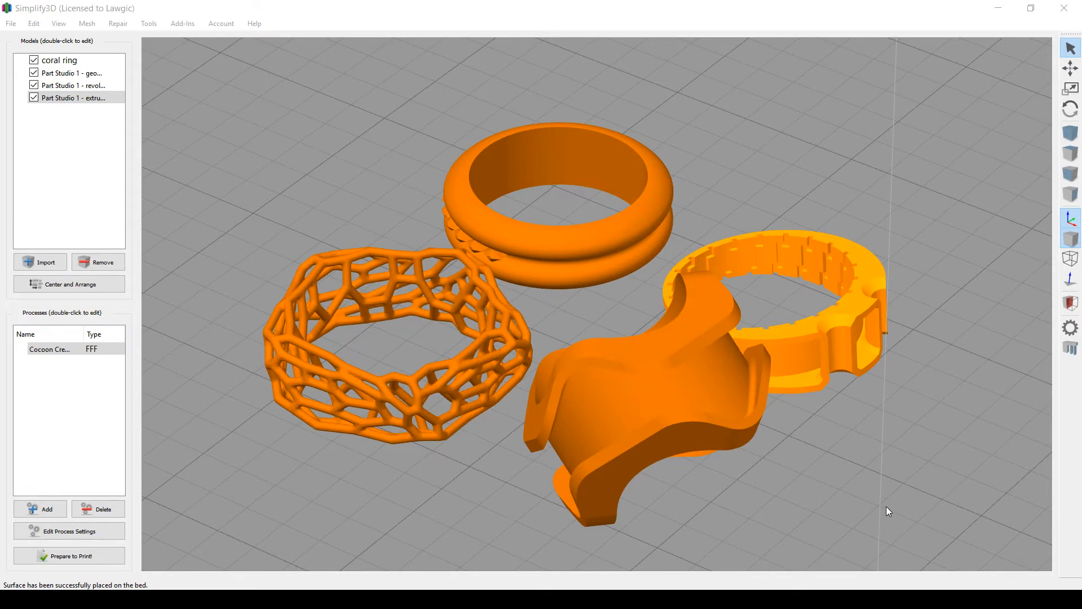
mouse_move(567, 255)
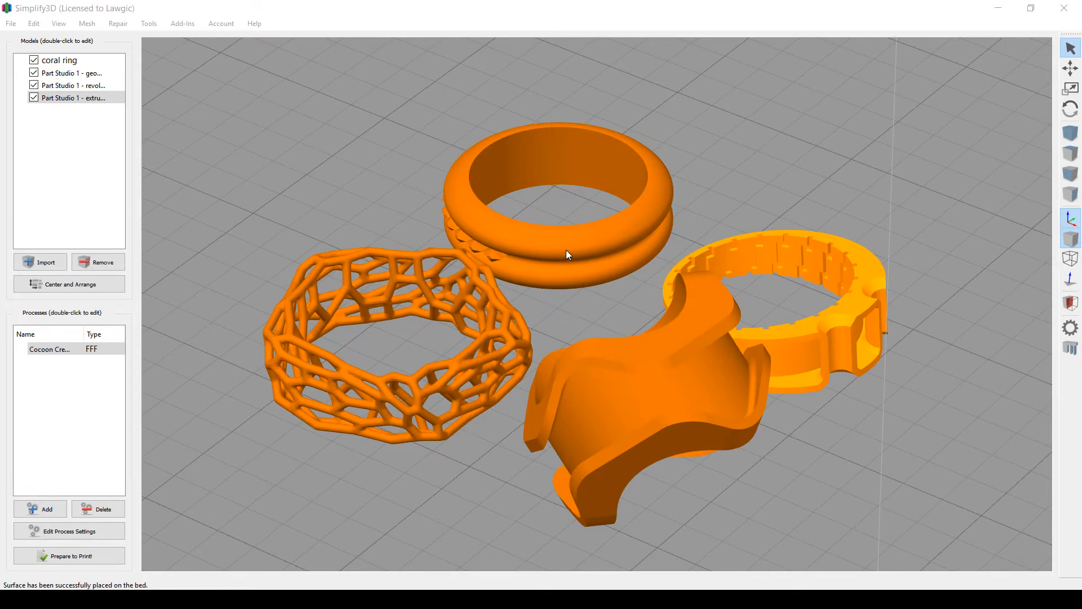
mouse_move(365, 228)
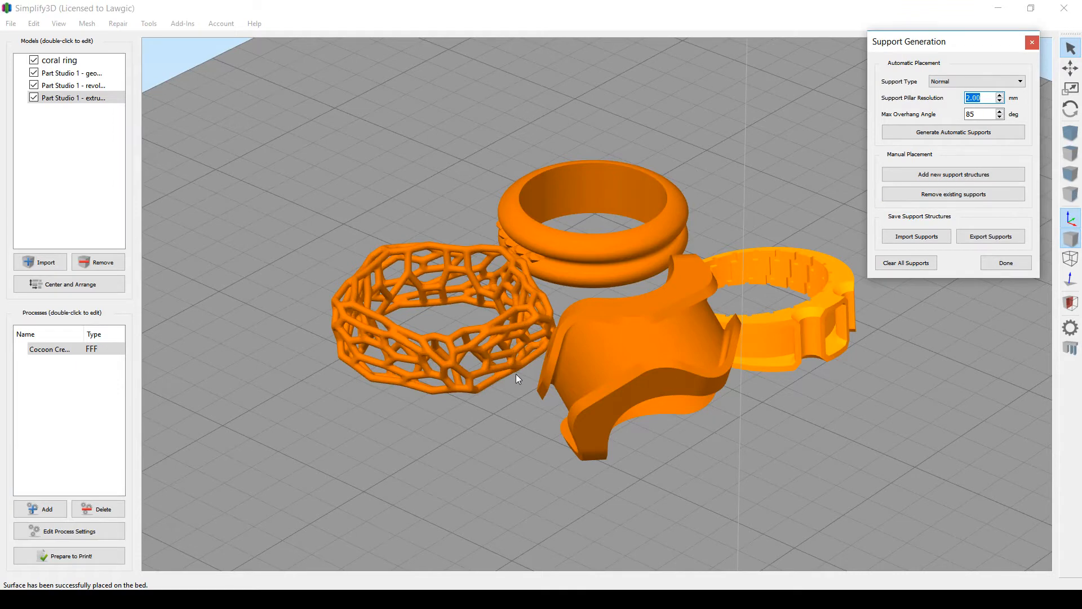
mouse_move(526, 411)
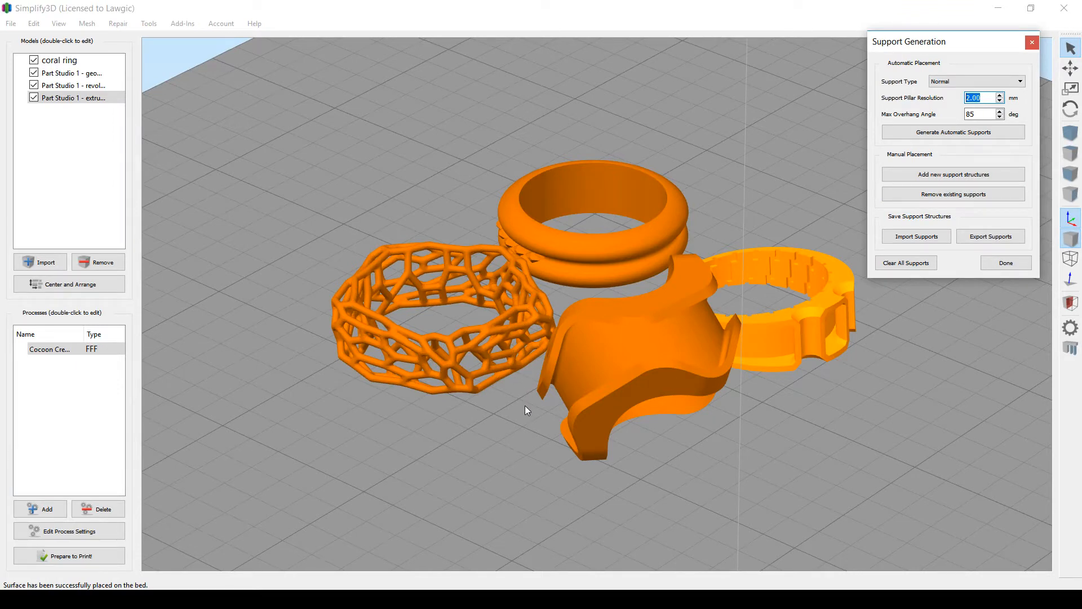
mouse_move(921, 393)
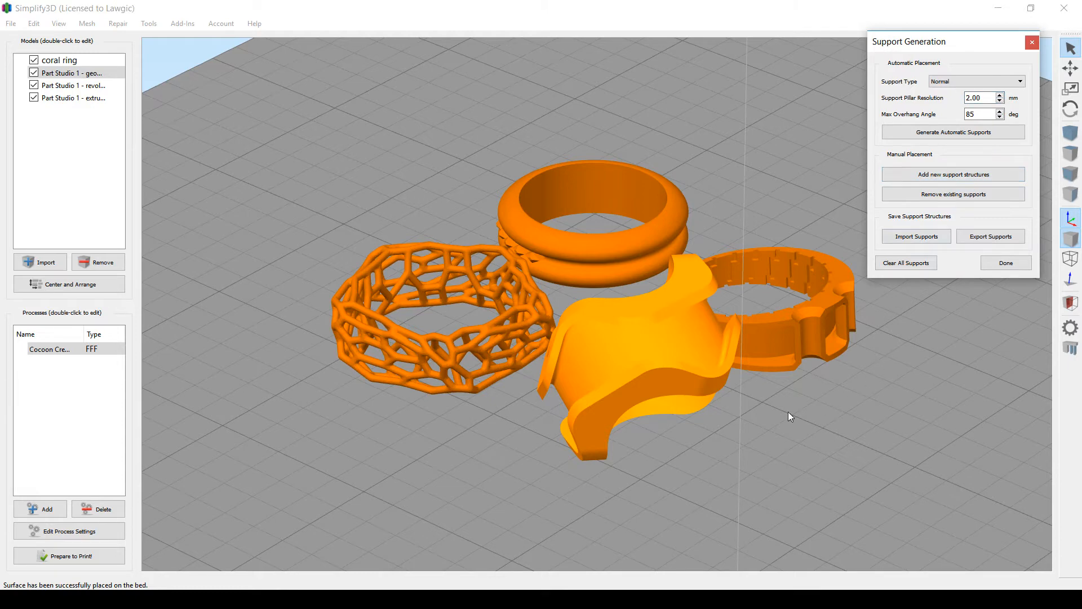
mouse_move(723, 411)
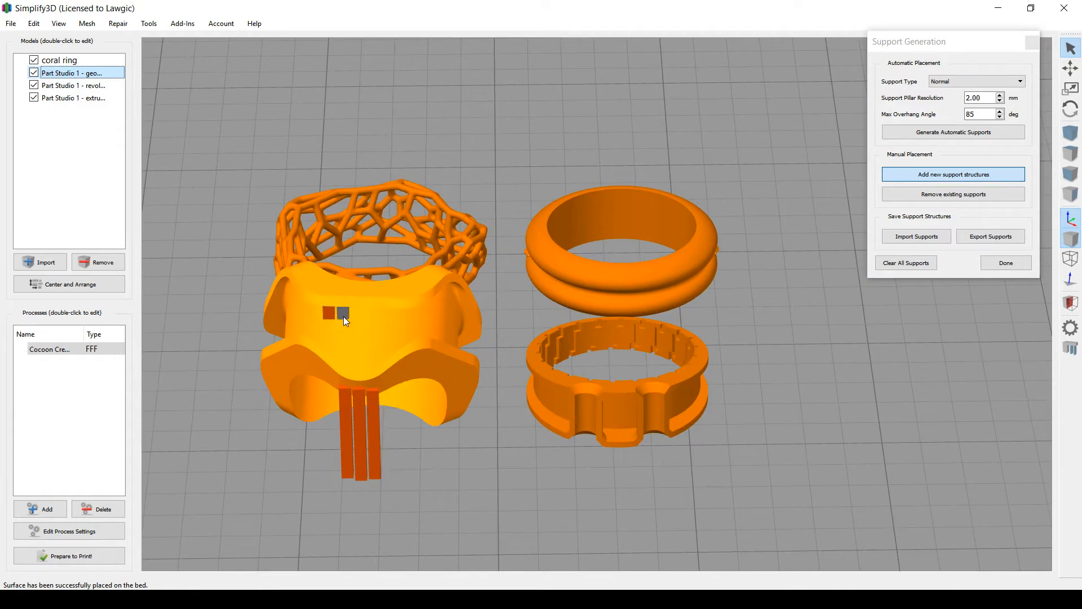
Step: Place manual support pillars under the wavy lofted ring's overhang
click(69, 556)
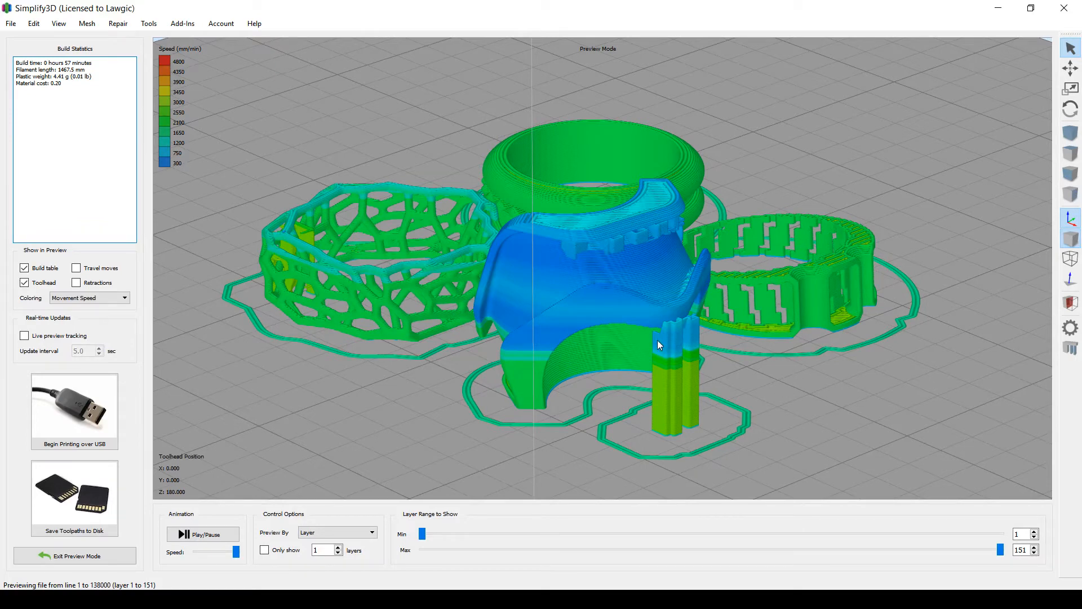
mouse_move(282, 252)
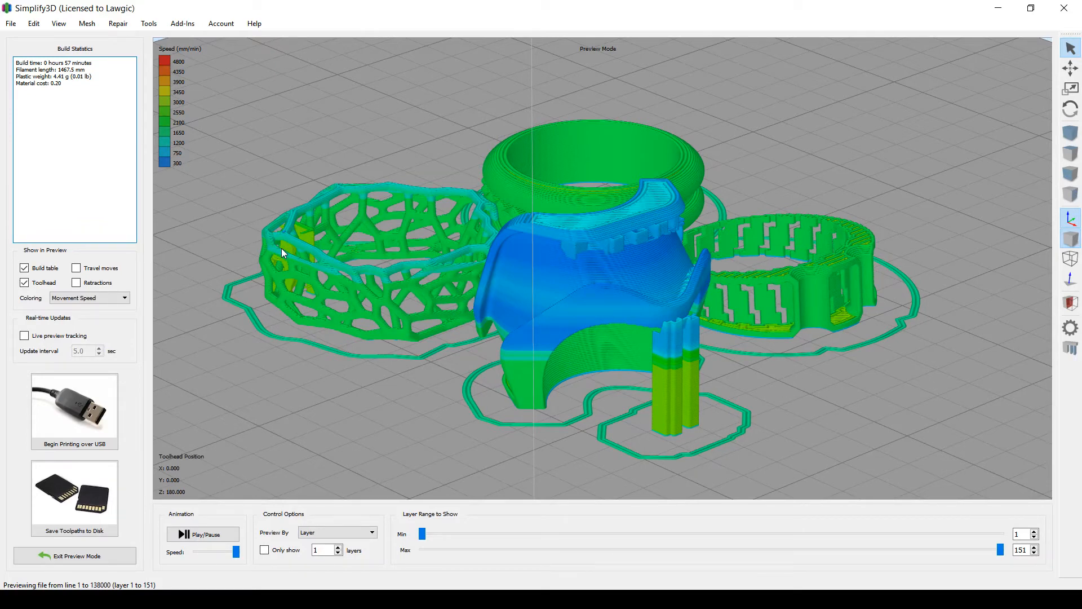
Step: Scroll through the sliced toolpath preview showing the 57-minute, 151-layer build
scroll(up, 3)
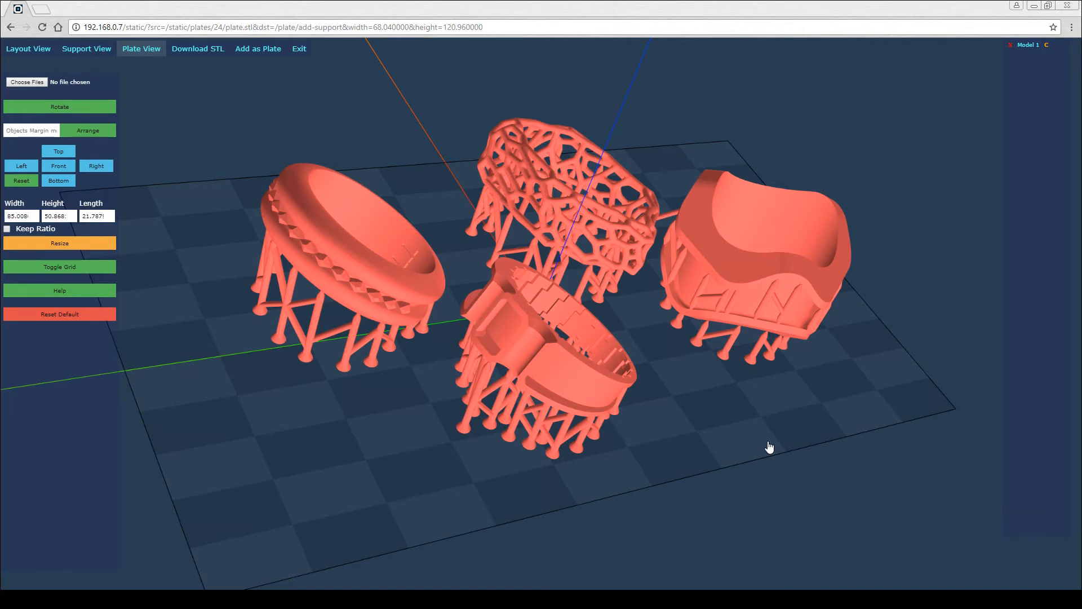
mouse_move(756, 442)
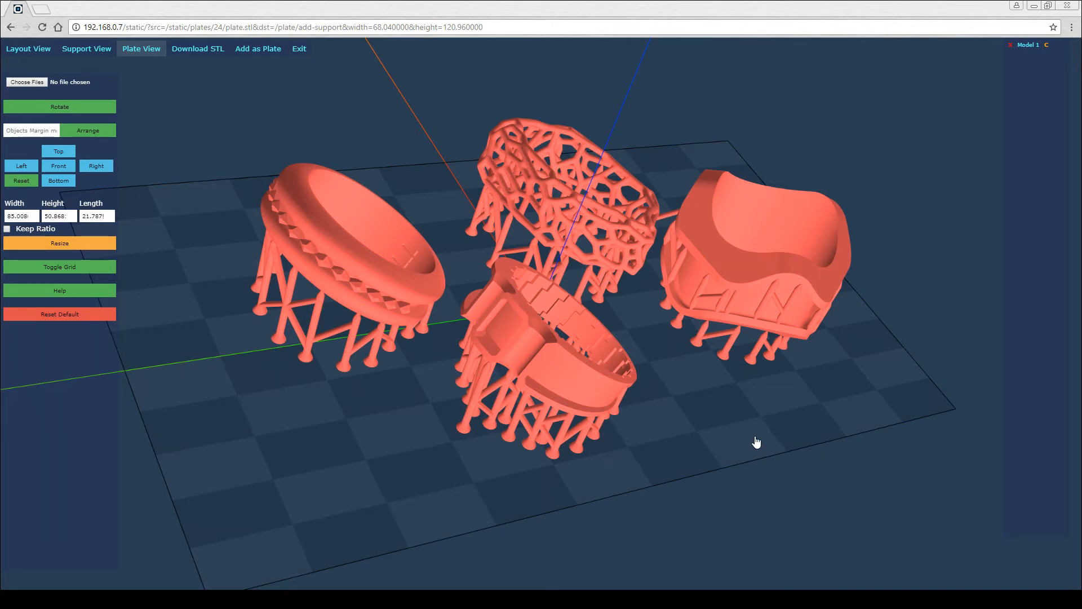
mouse_move(710, 439)
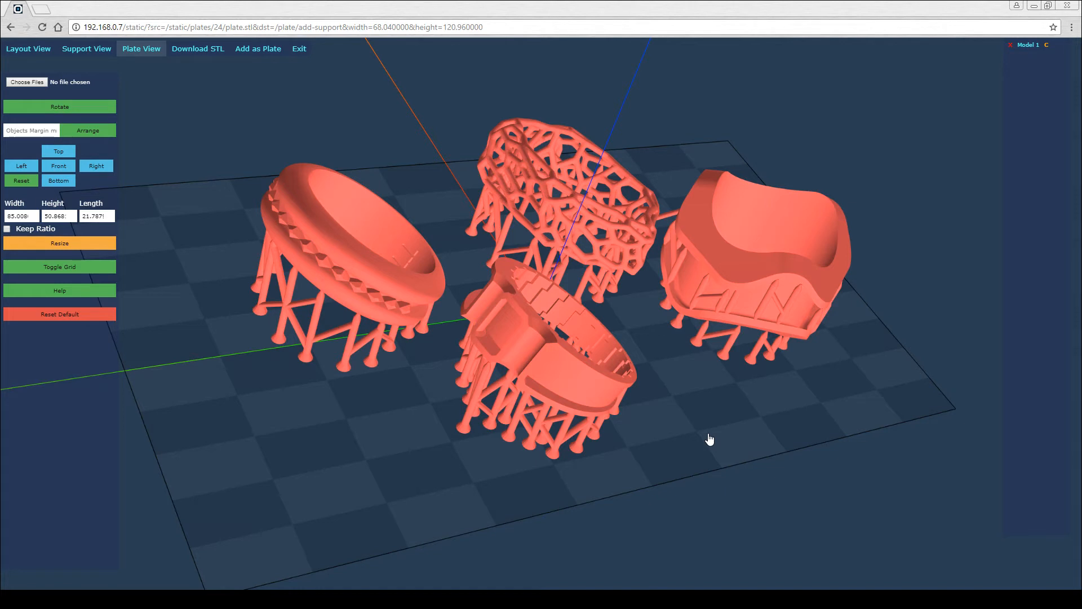